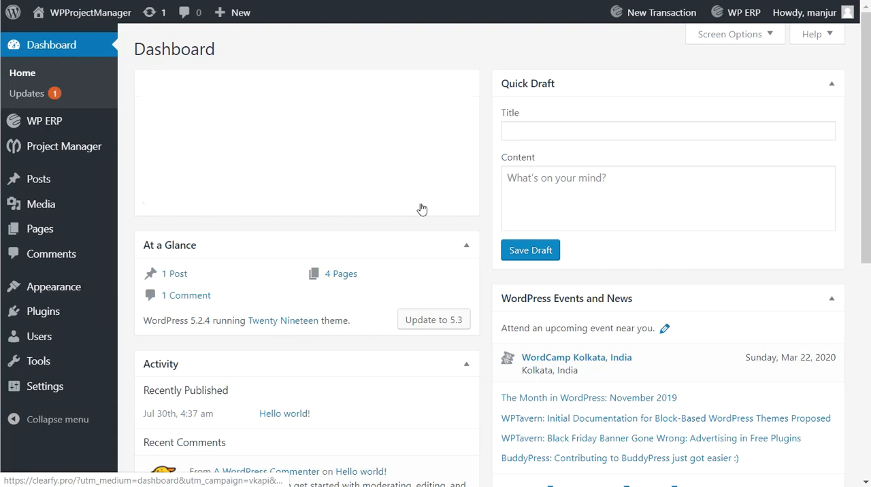
mouse_move(411, 207)
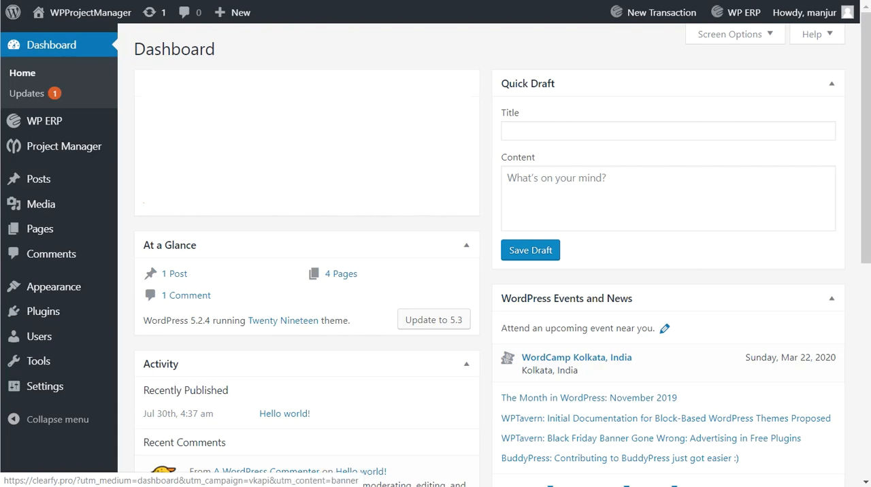
- Show the December 2019 task calendar for all projects from the Project Manager menu
click(64, 147)
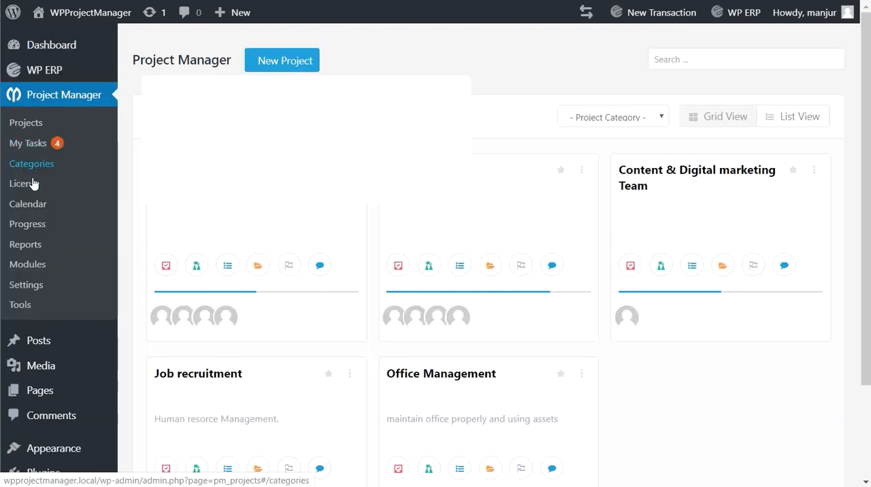
click(27, 204)
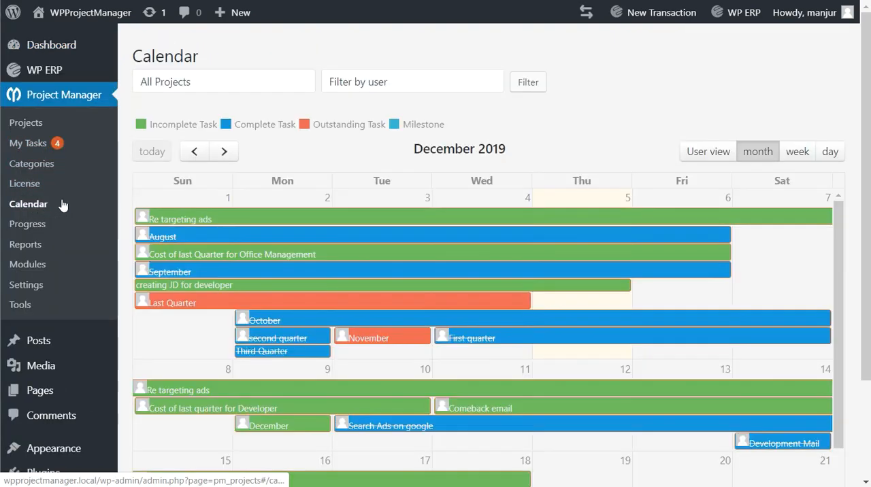
scroll(down, 3)
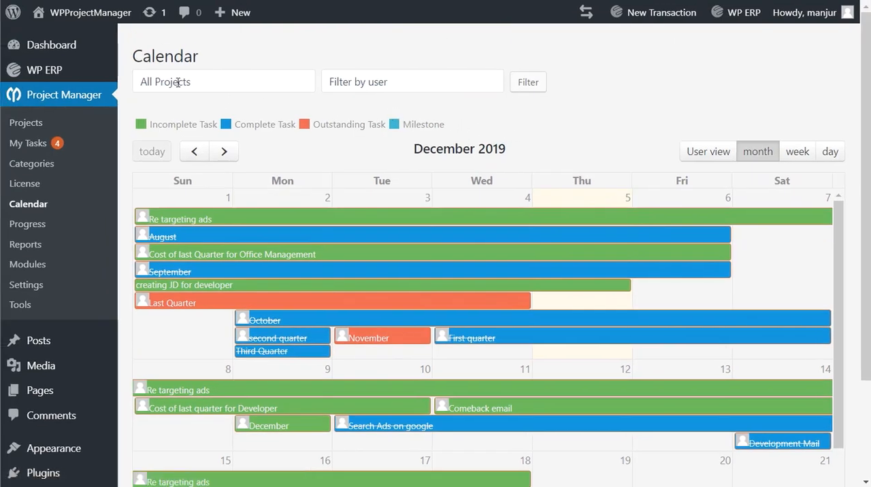
click(223, 82)
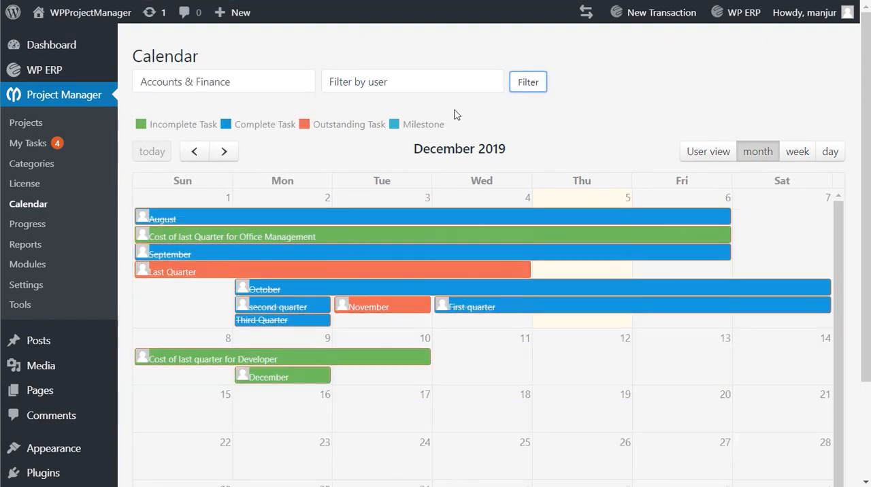
click(411, 82)
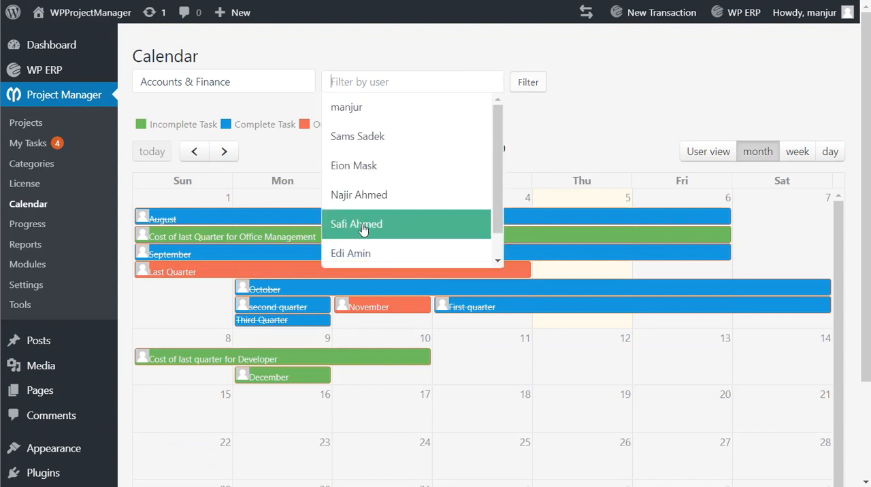
click(356, 223)
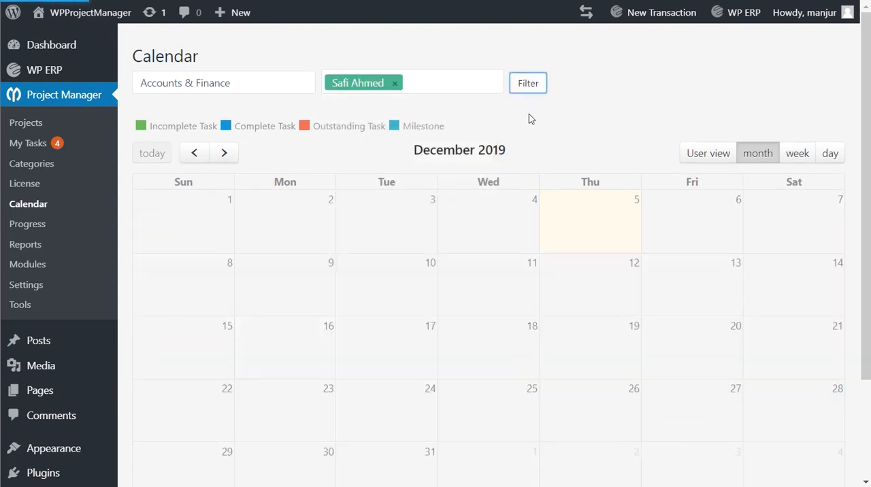
click(528, 83)
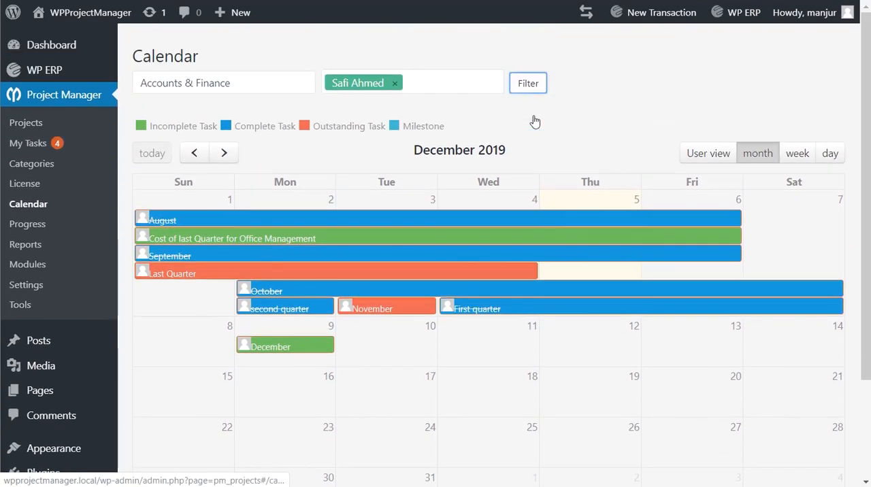
mouse_move(209, 149)
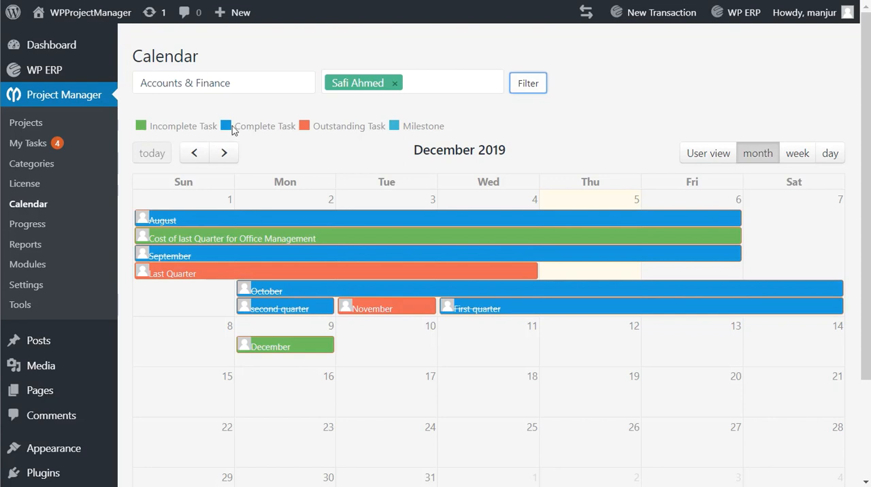
mouse_move(397, 133)
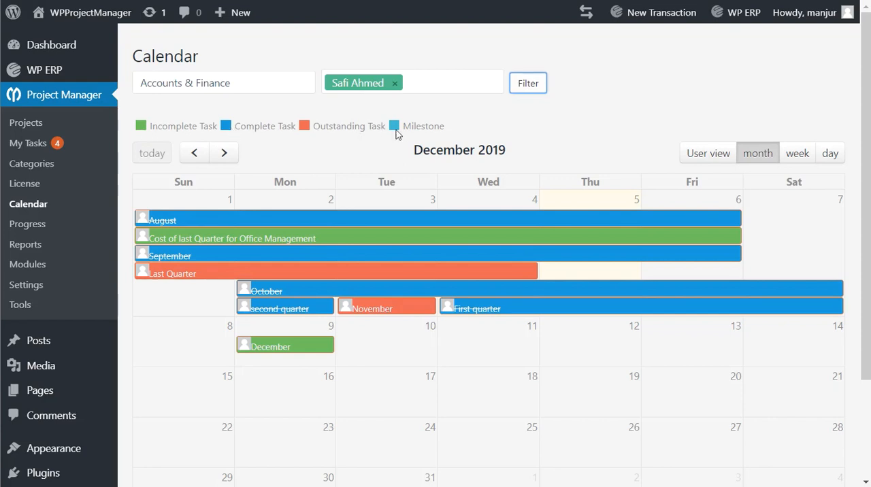
mouse_move(403, 134)
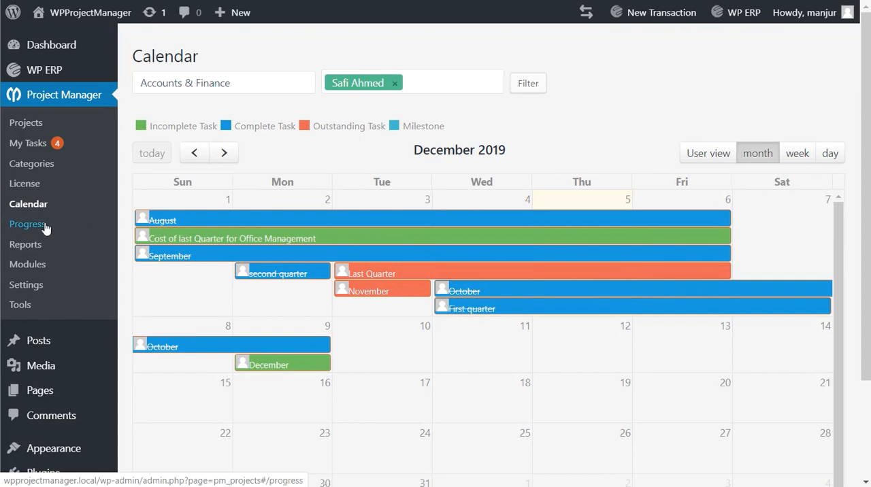
- View the Progress log of recently rescheduled Accounts & Finance tasks
click(27, 224)
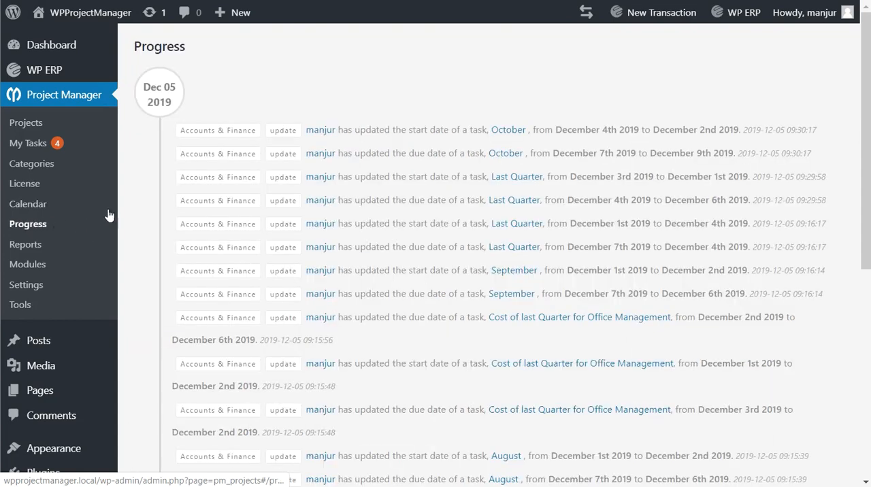
- Go to the Project Report page and bring the Summary report card into view
scroll(down, 3)
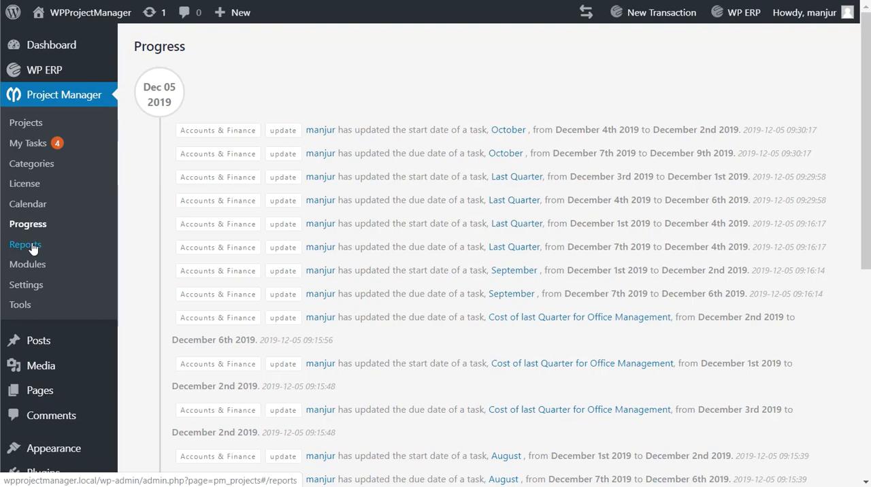
click(26, 245)
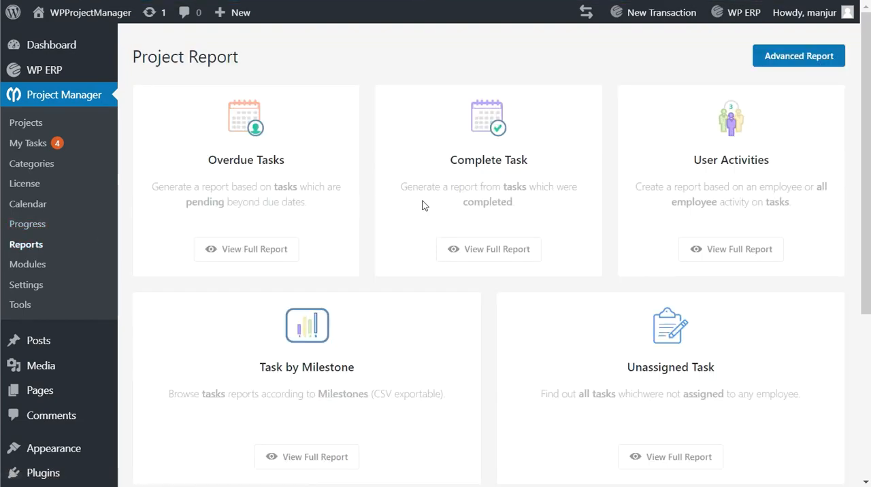
scroll(down, 3)
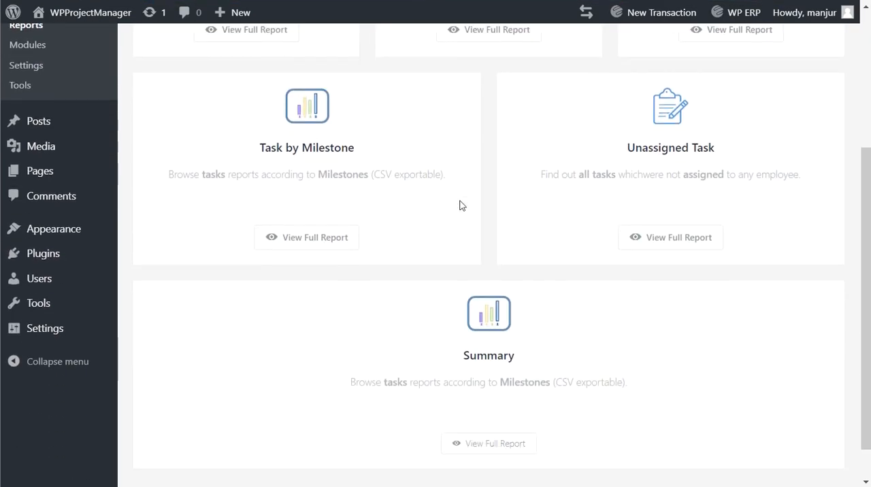
scroll(down, 3)
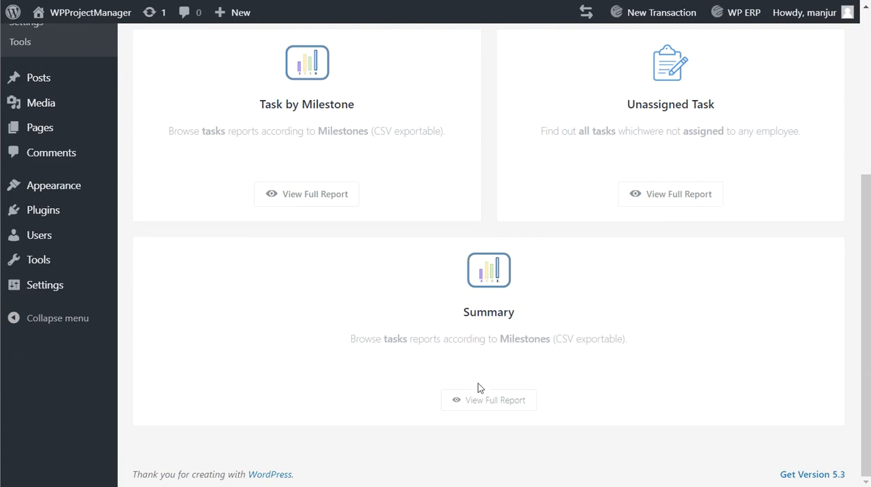
- Run the Summary report for all projects dated 2019-12-01 to 2019-12-19
click(489, 401)
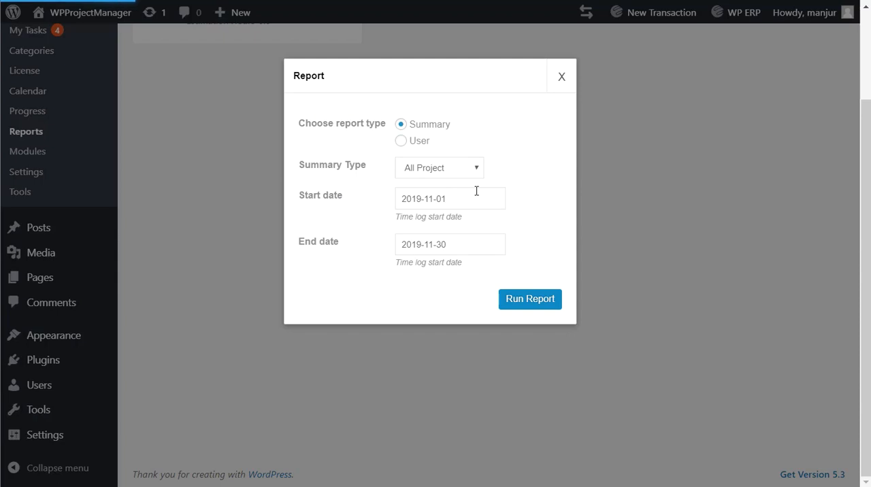
click(449, 198)
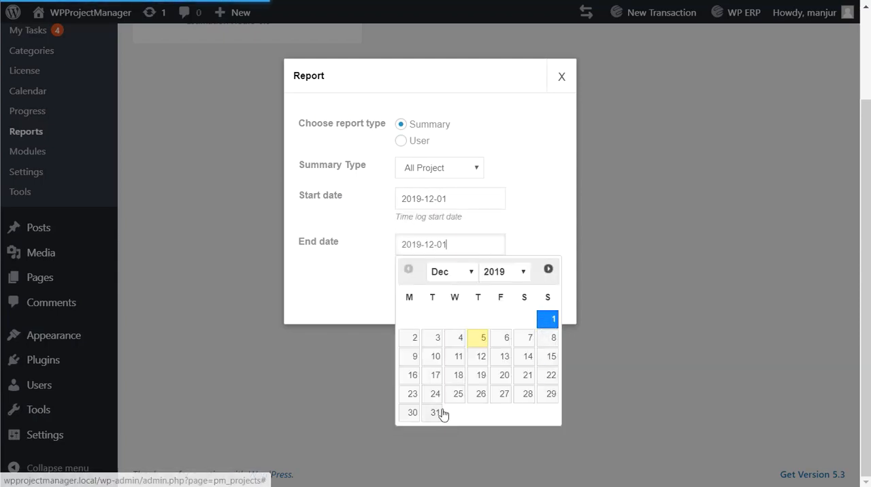
click(480, 376)
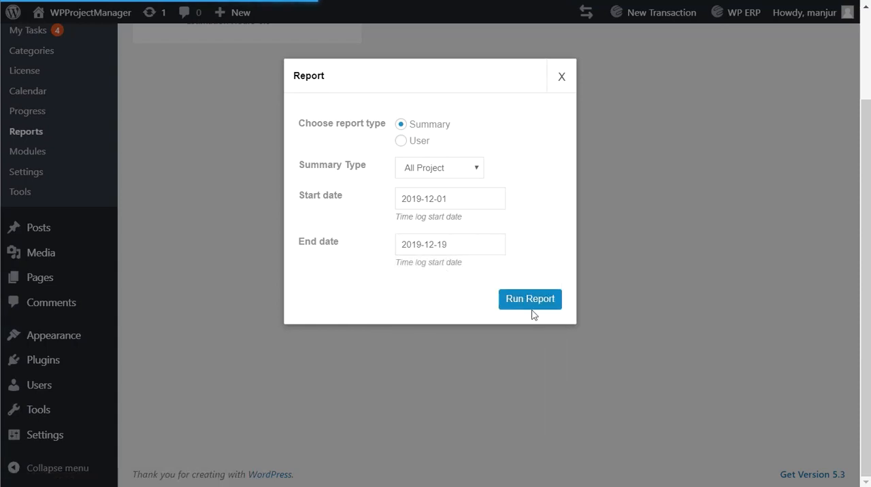
click(530, 299)
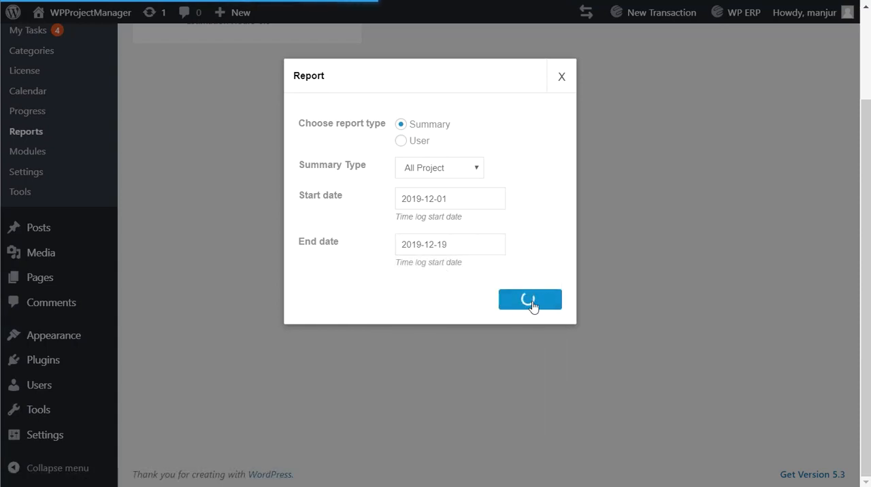
click(529, 299)
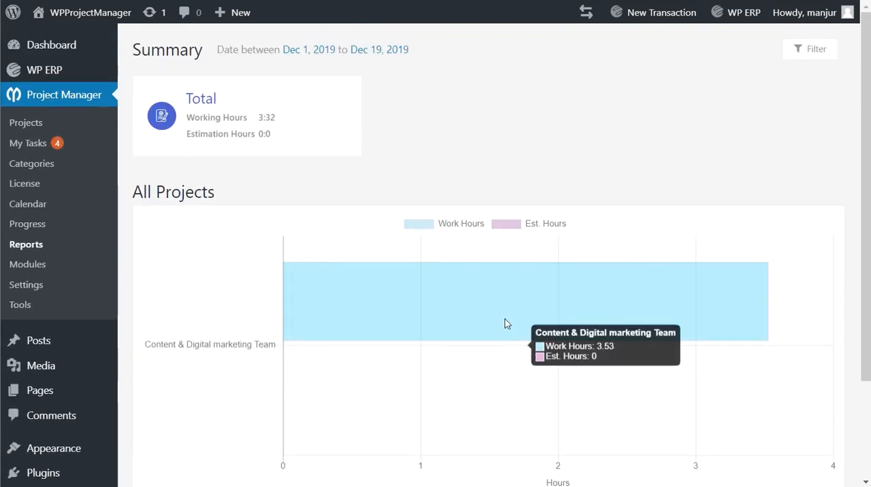
mouse_move(487, 179)
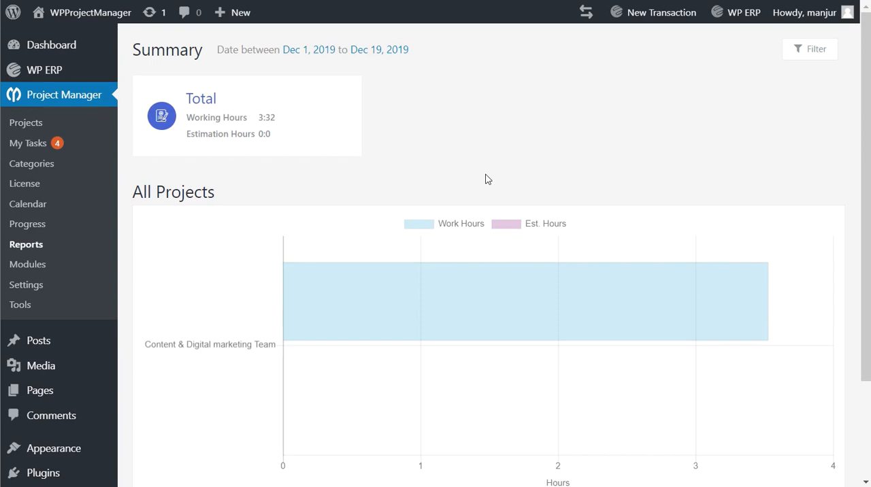